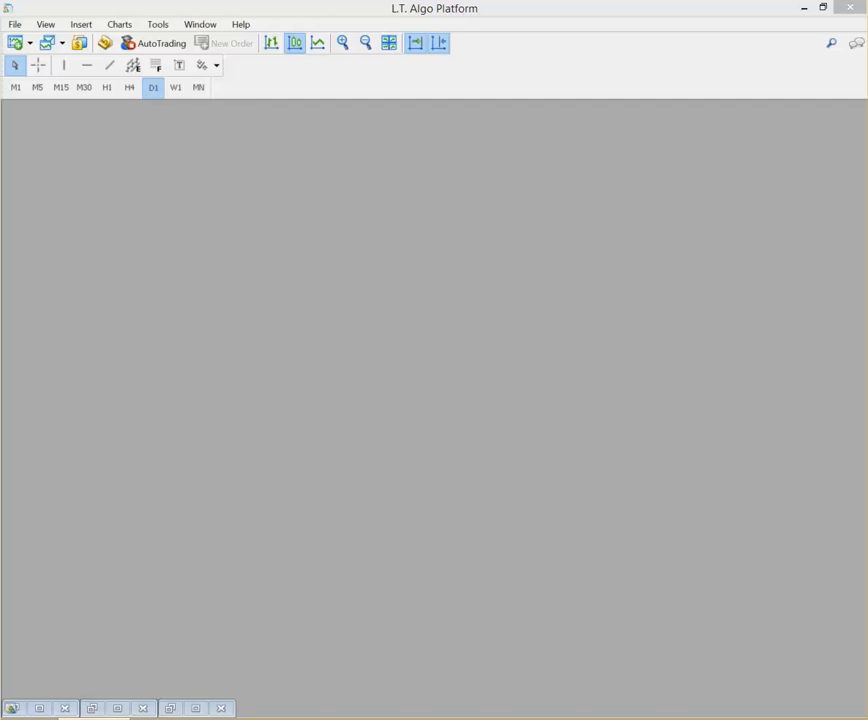
{"action": "mouse_move", "coordinate": [612, 528]}
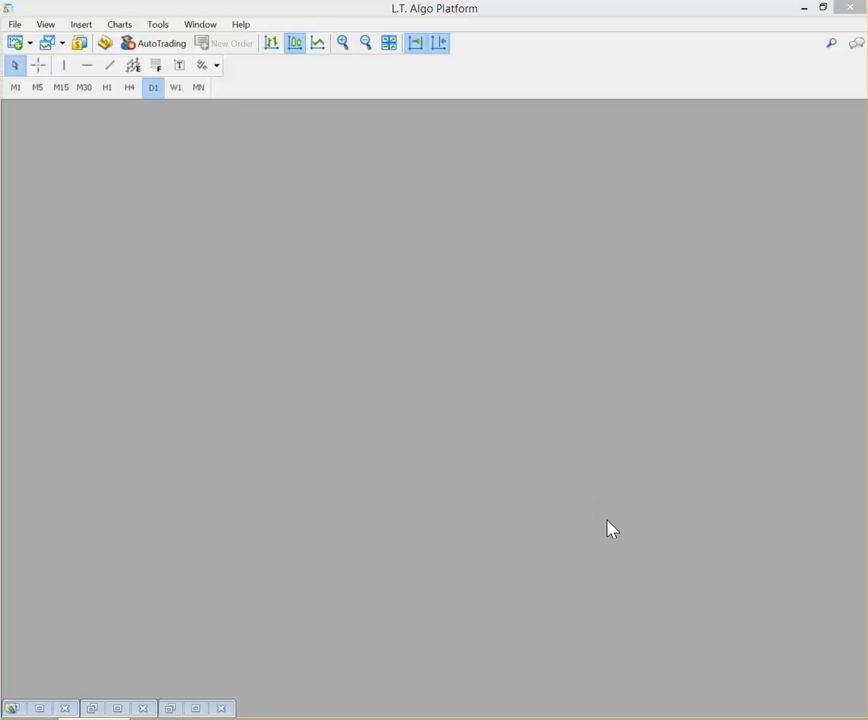
{"action": "mouse_move", "coordinate": [592, 532]}
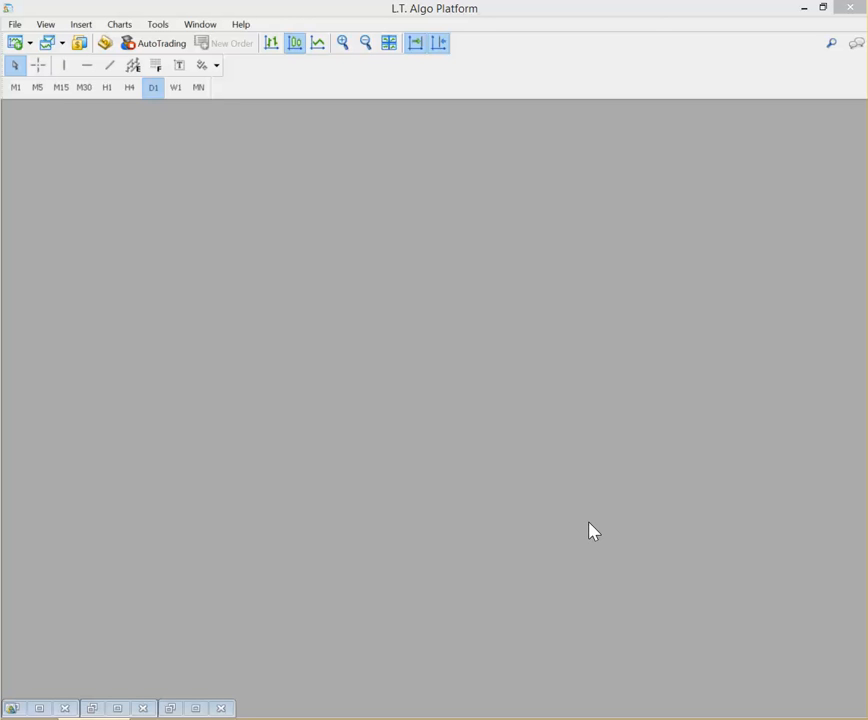
{"action": "mouse_move", "coordinate": [446, 344]}
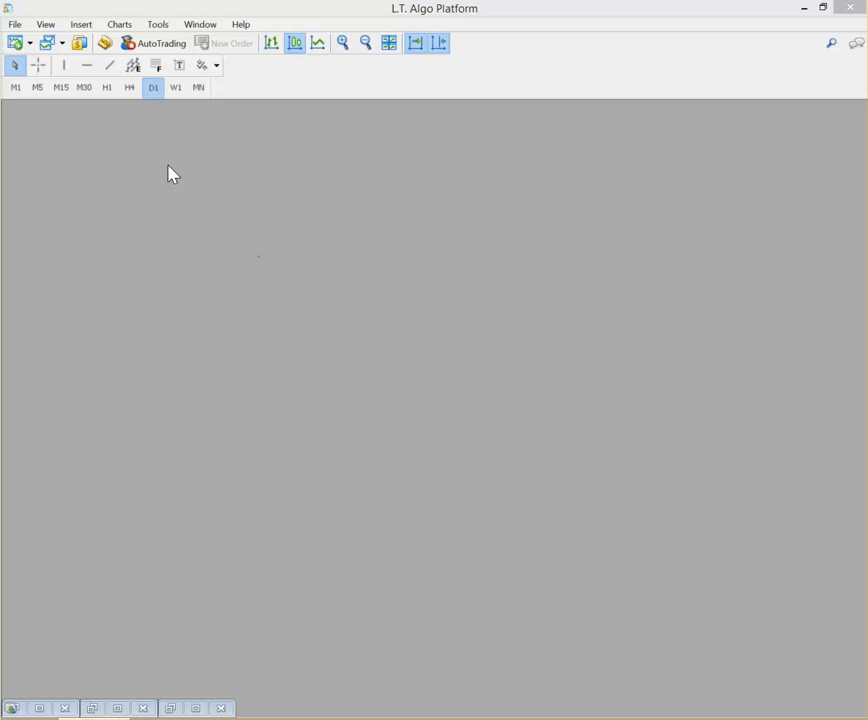
{"action": "mouse_move", "coordinate": [224, 150]}
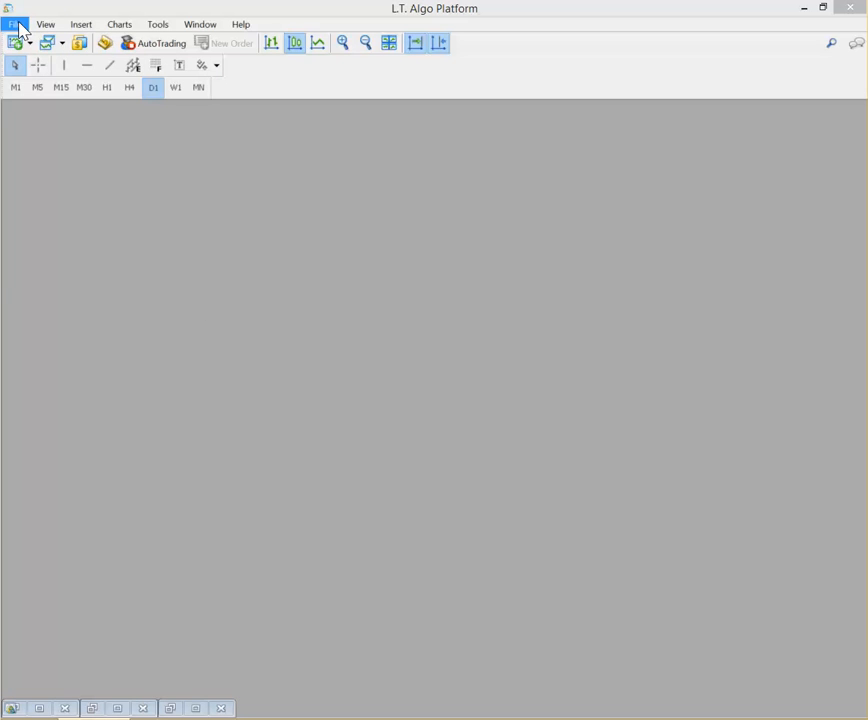
Begin opening an account on the forexware.com:443 server and proceed to the account-type step.
{"action": "left_click", "coordinate": [16, 42]}
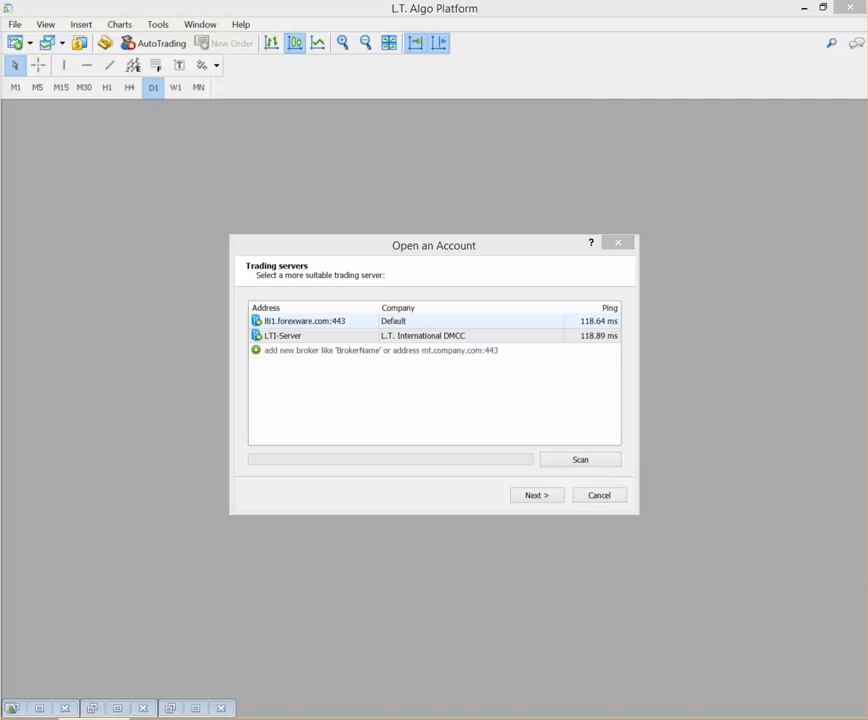
{"action": "mouse_move", "coordinate": [280, 352]}
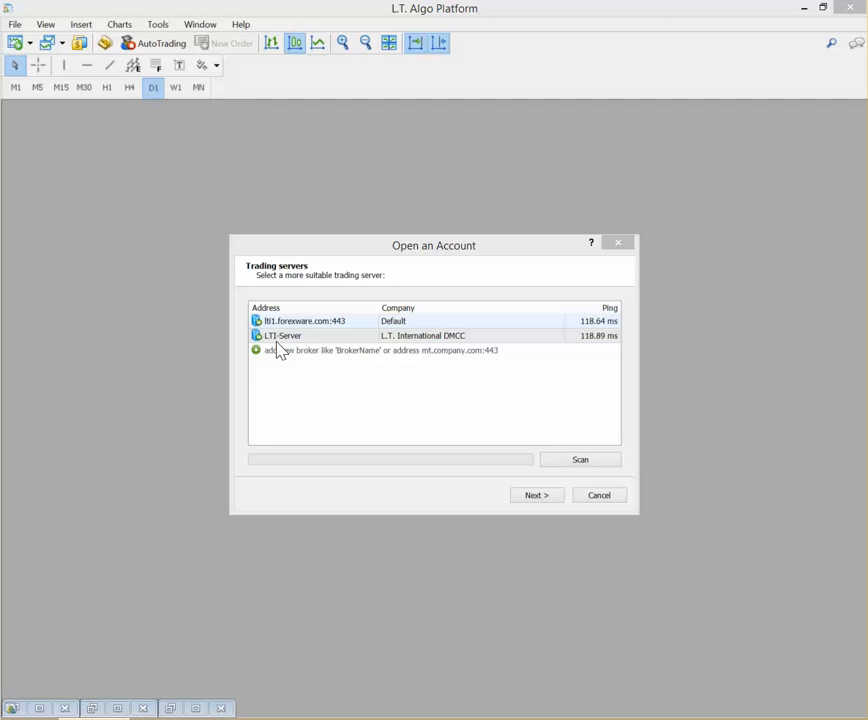
{"action": "mouse_move", "coordinate": [280, 336]}
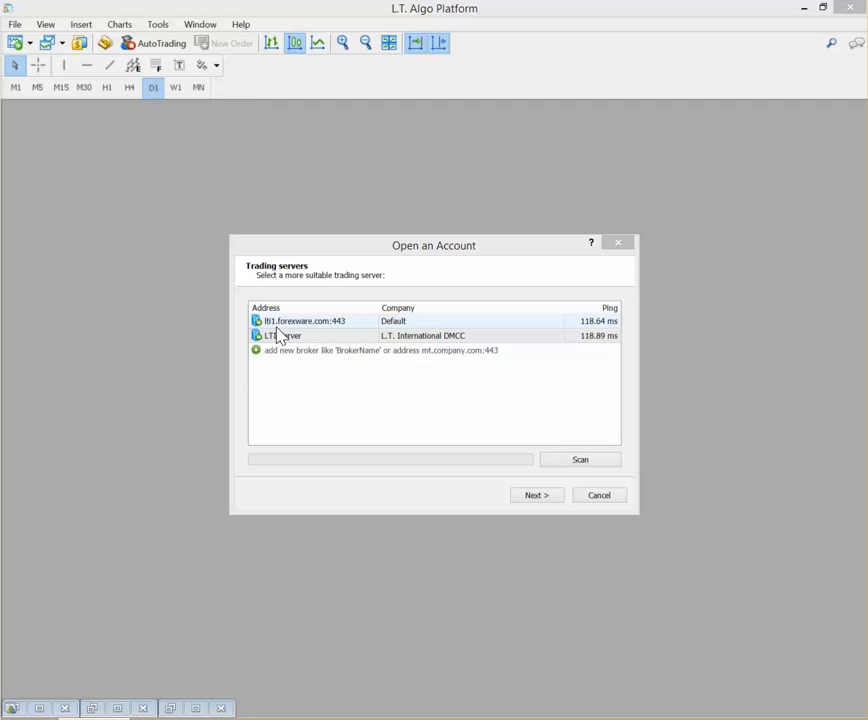
{"action": "left_click", "coordinate": [310, 320]}
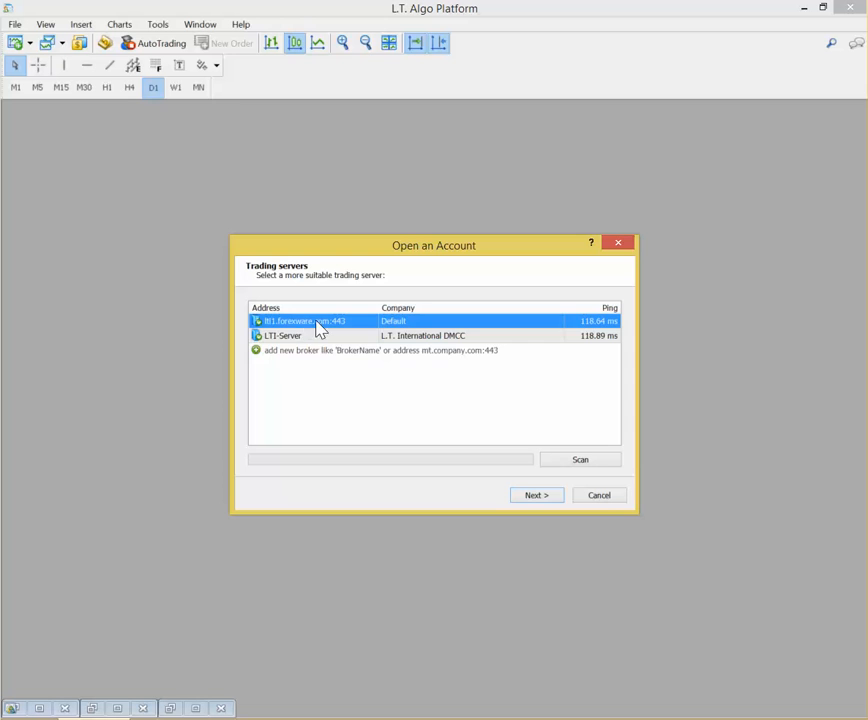
{"action": "left_click", "coordinate": [380, 350]}
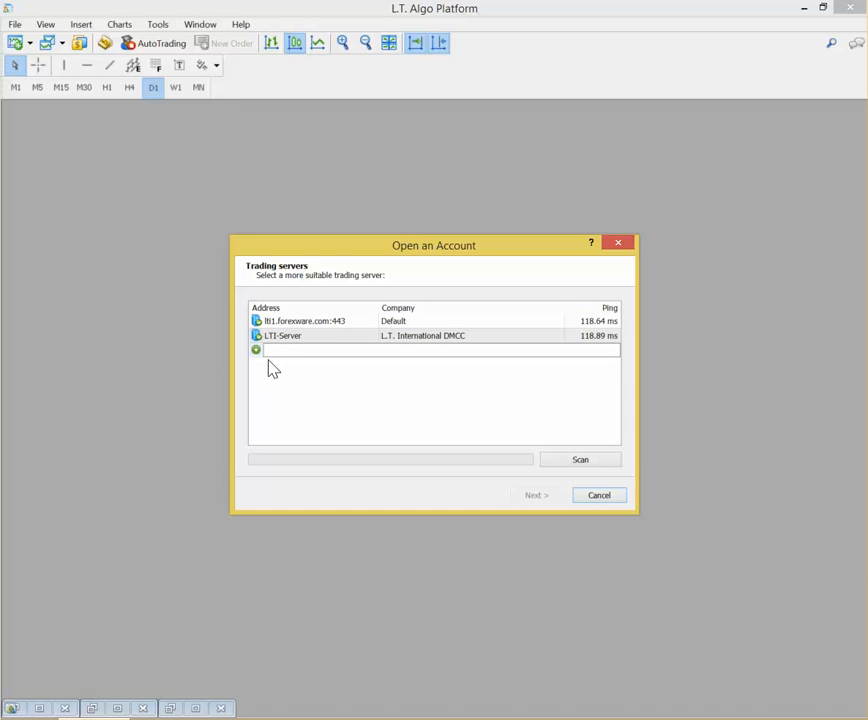
{"action": "type", "text": "forexware.com:443"}
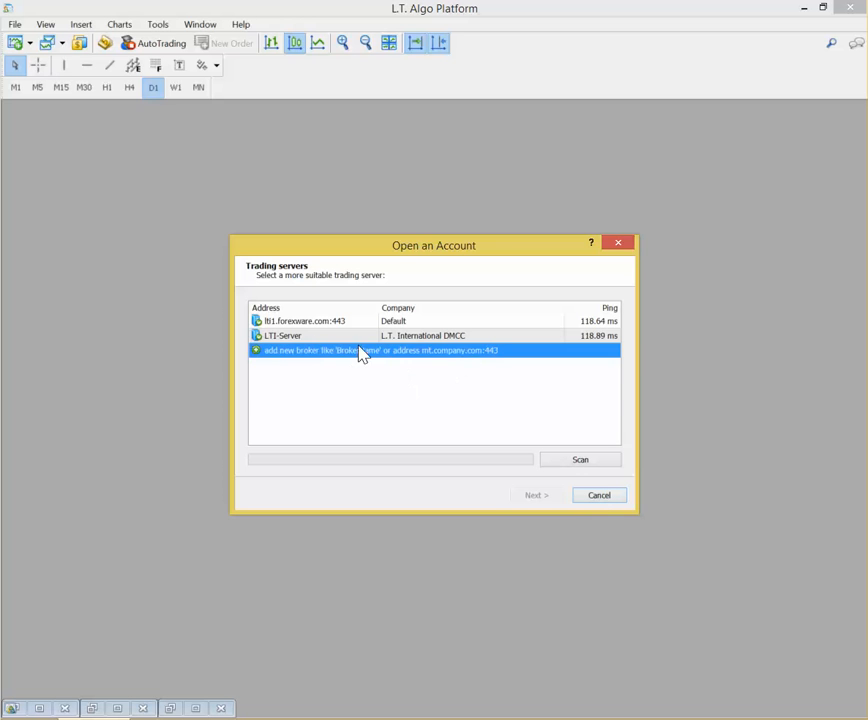
{"action": "left_click", "coordinate": [310, 320]}
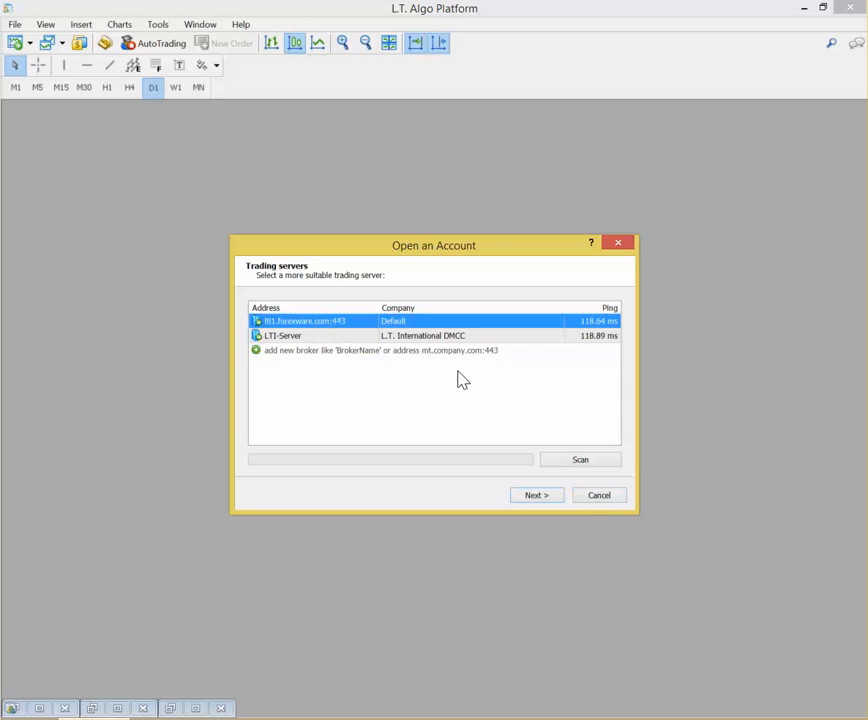
{"action": "left_click", "coordinate": [536, 496]}
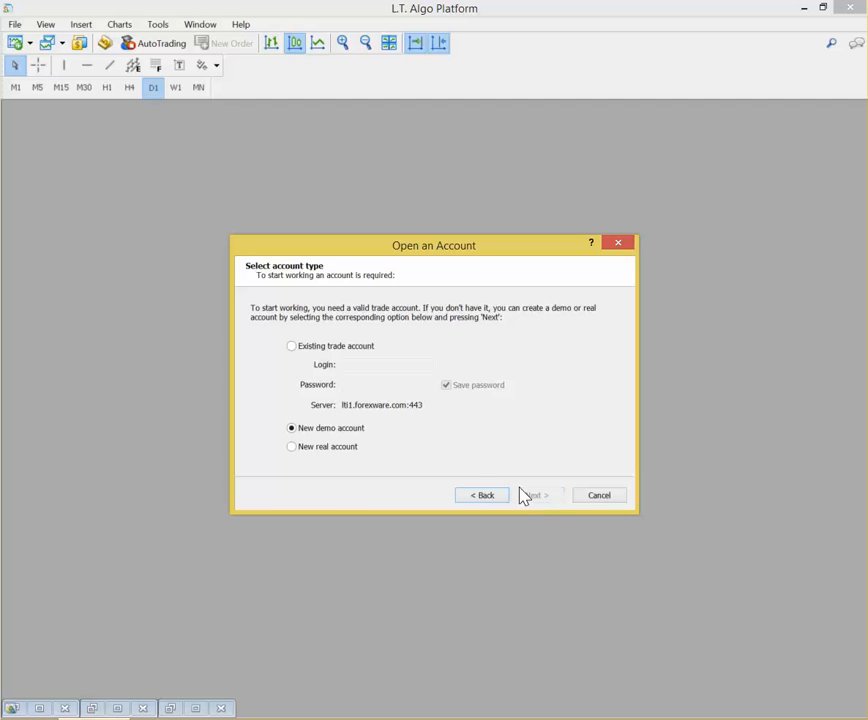
Register the new demo account with the newsletter agreement ticked and log into it.
{"action": "left_click", "coordinate": [536, 496]}
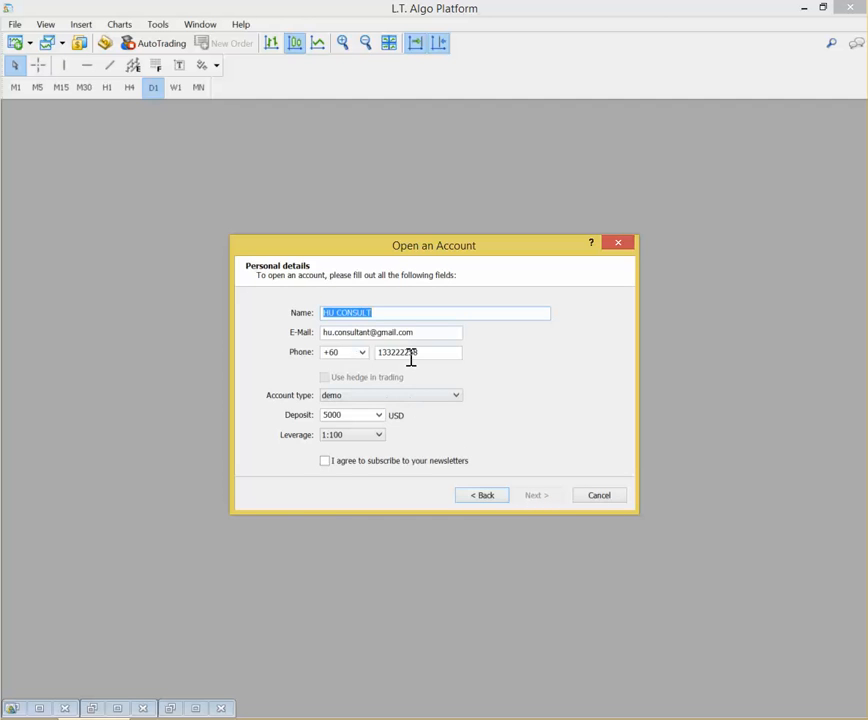
{"action": "left_click", "coordinate": [324, 460]}
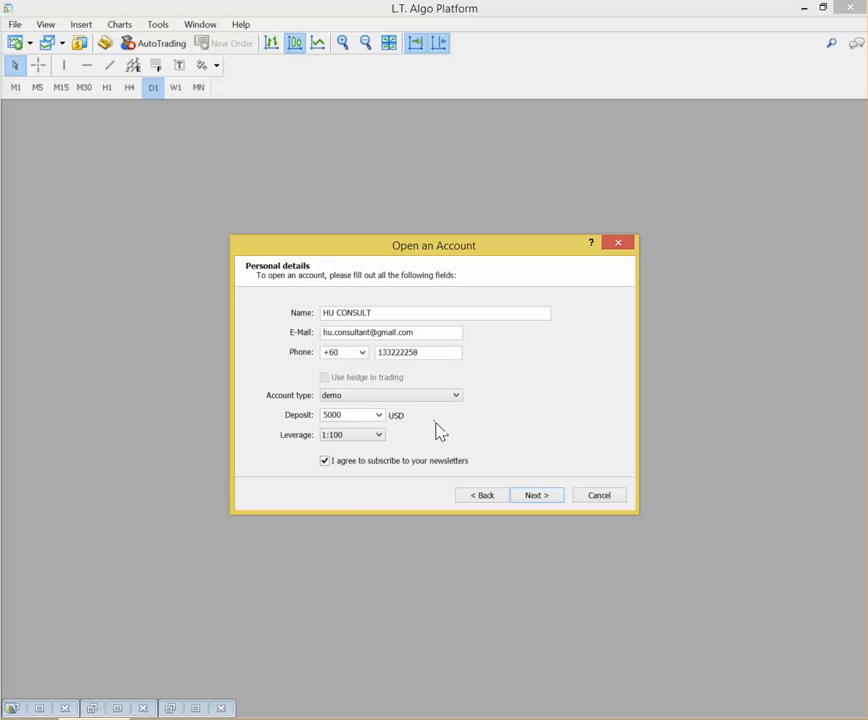
{"action": "mouse_move", "coordinate": [530, 476]}
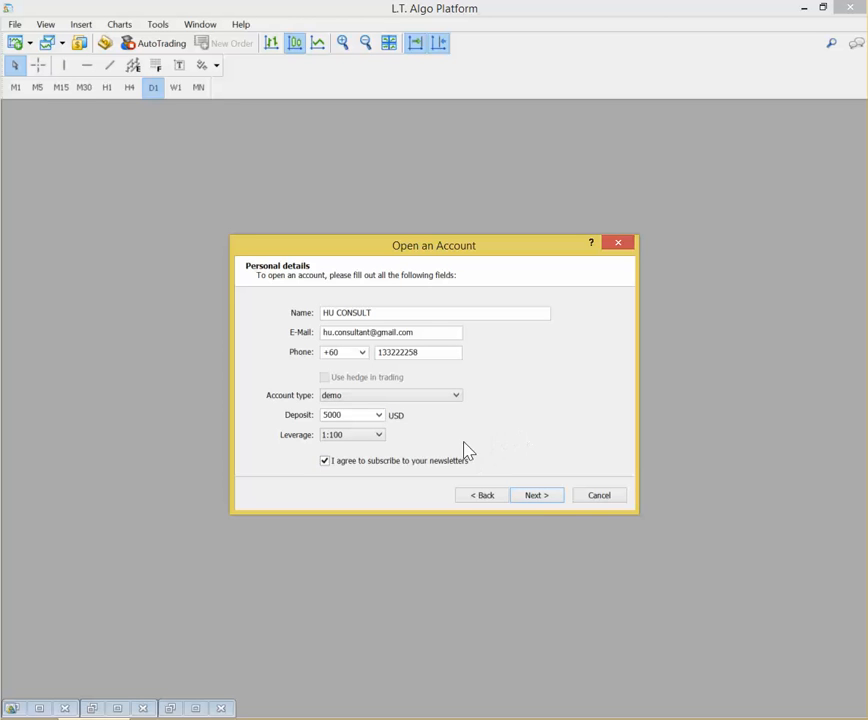
{"action": "left_click", "coordinate": [536, 496]}
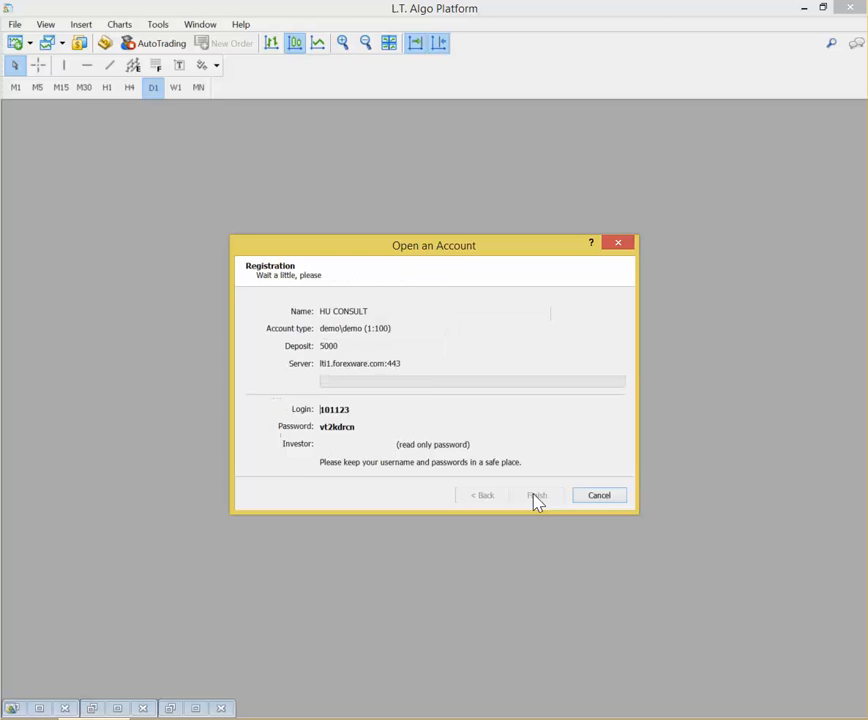
{"action": "left_click", "coordinate": [536, 496]}
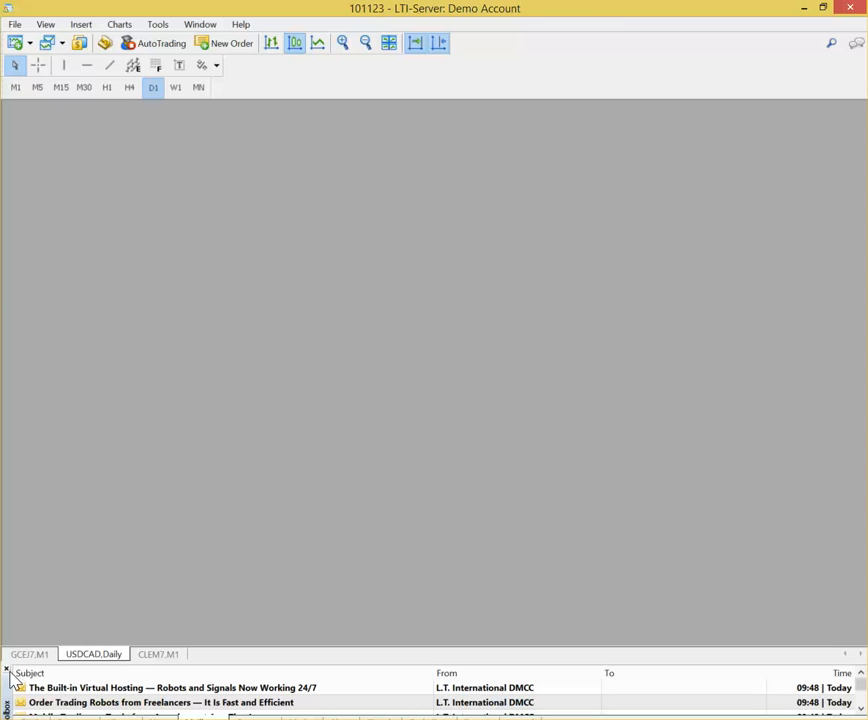
Close the news messages panel to clear the workspace.
{"action": "left_click", "coordinate": [6, 668]}
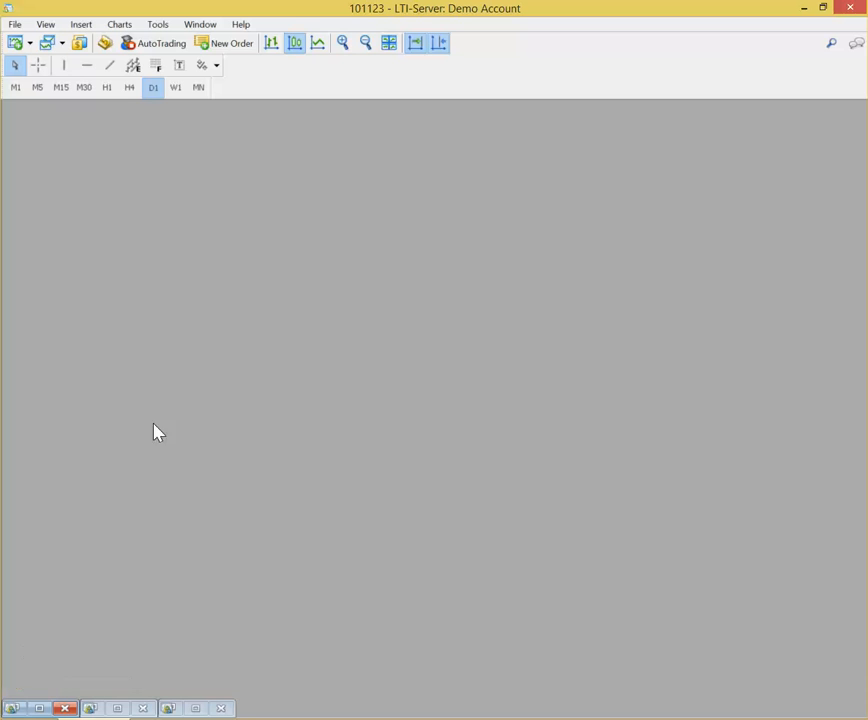
{"action": "mouse_move", "coordinate": [108, 88]}
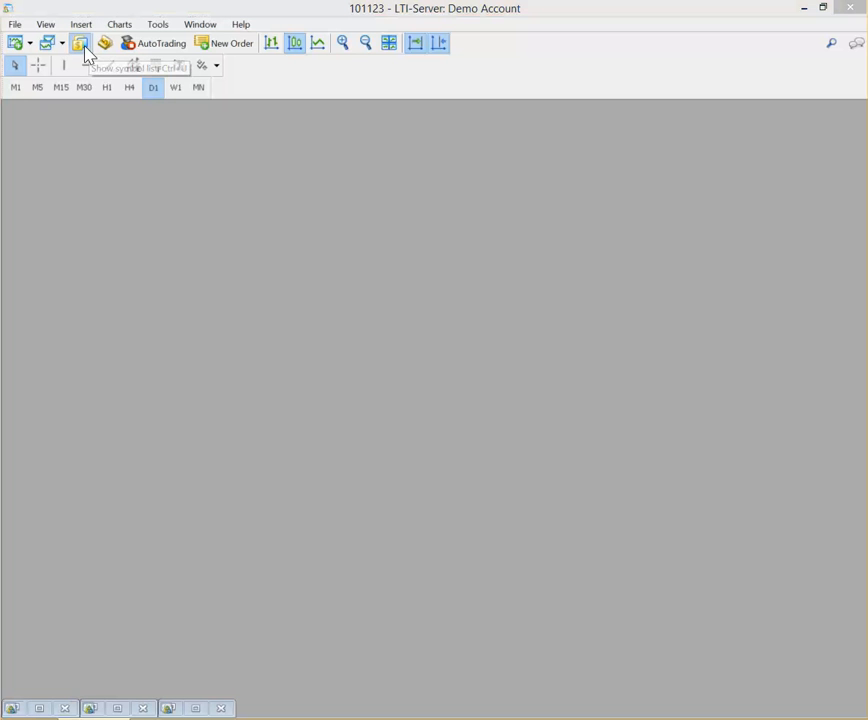
Search the Symbols list for MPO and select the MPON7 July 2017 crude palm oil contract.
{"action": "left_click", "coordinate": [84, 44]}
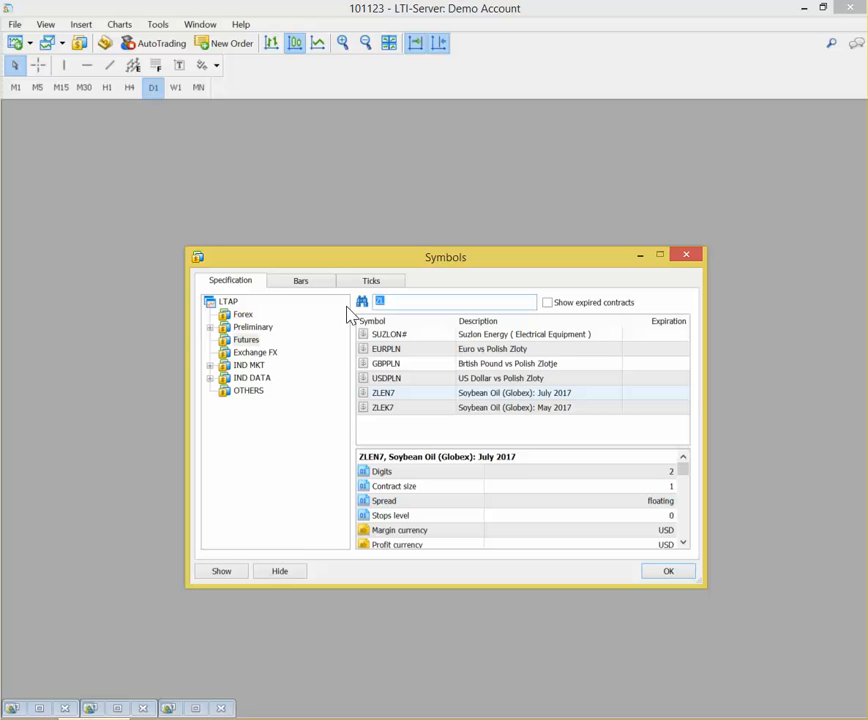
{"action": "type", "text": "MPO"}
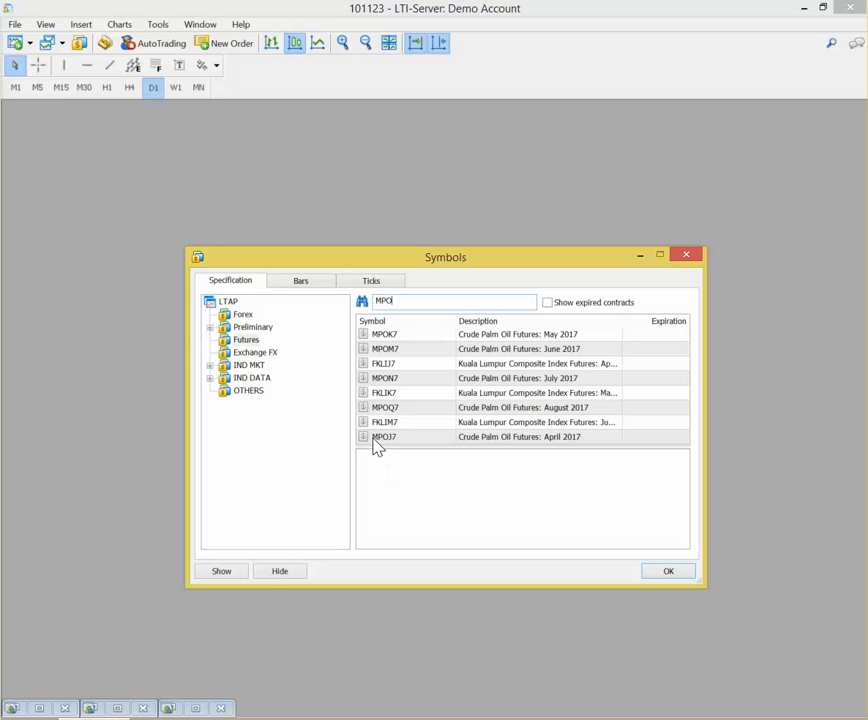
{"action": "left_click", "coordinate": [384, 378]}
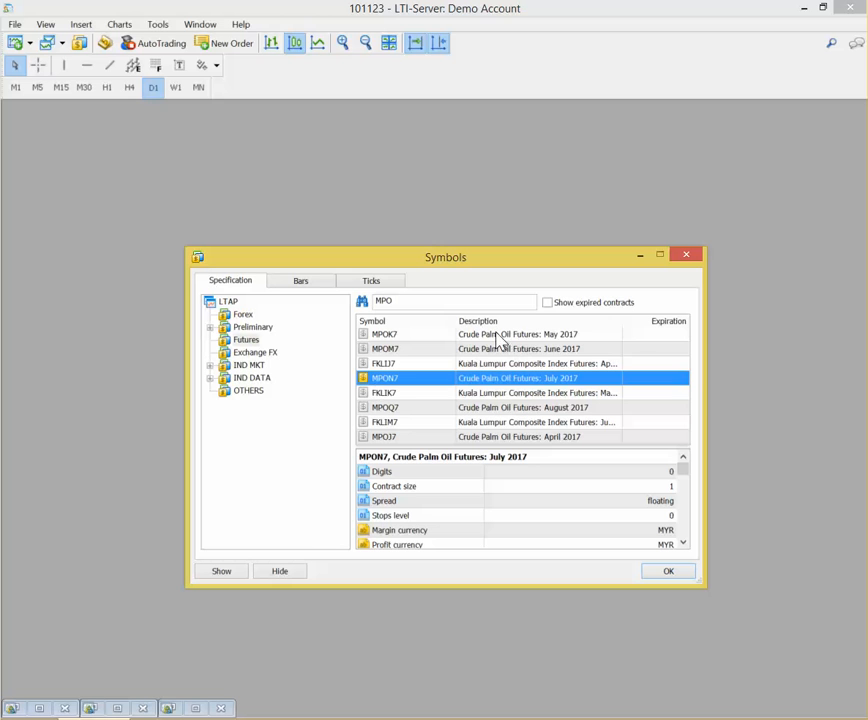
{"action": "mouse_move", "coordinate": [424, 340]}
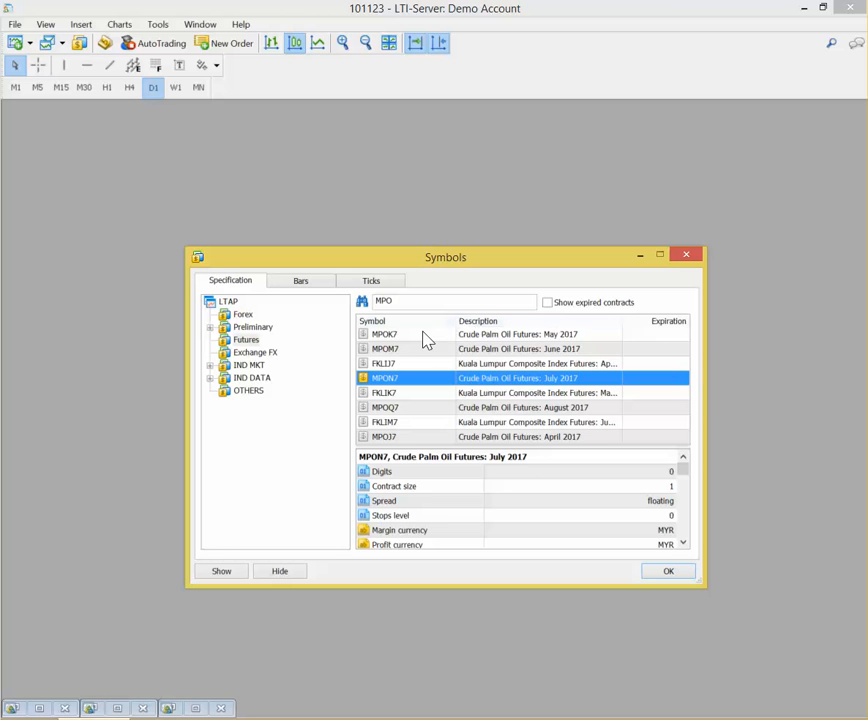
{"action": "mouse_move", "coordinate": [440, 388]}
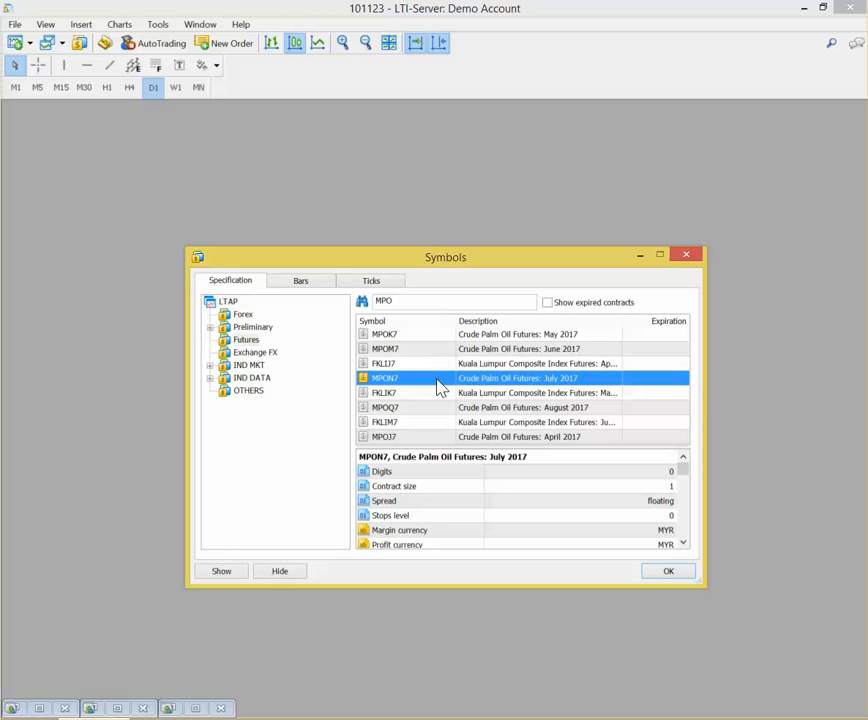
{"action": "mouse_move", "coordinate": [576, 392]}
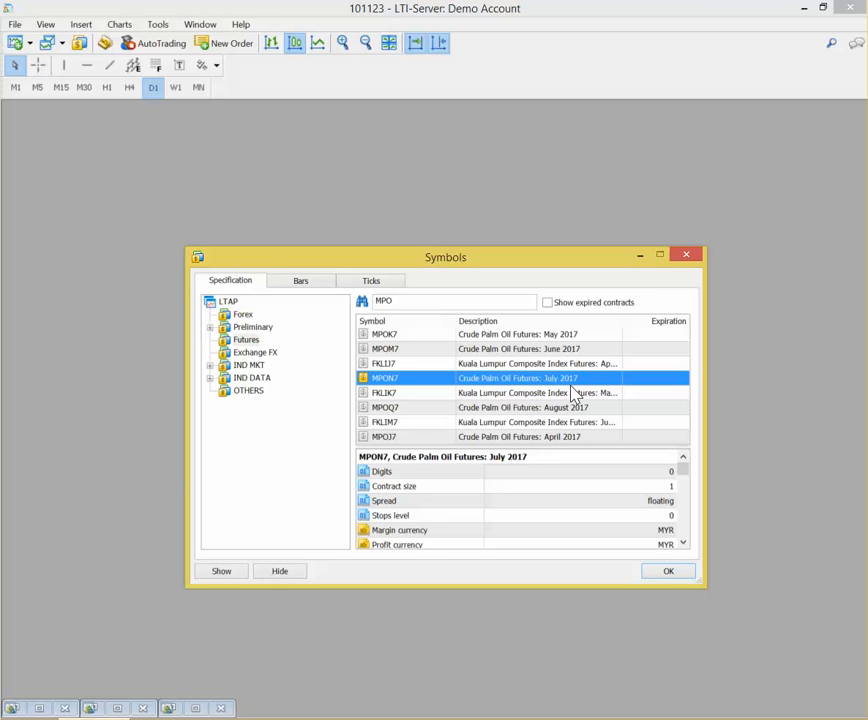
{"action": "mouse_move", "coordinate": [540, 412]}
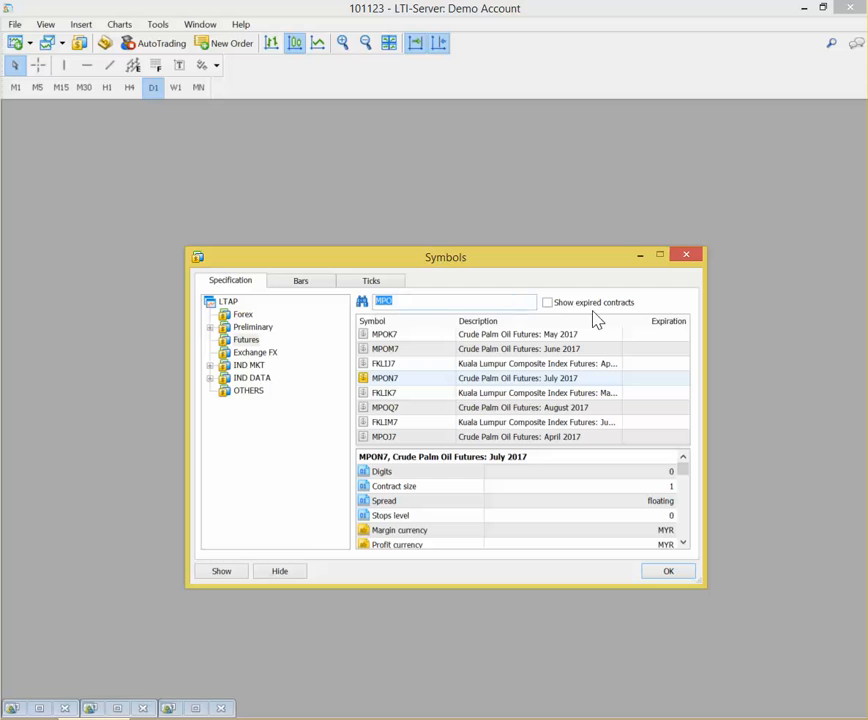
Show Market Watch and launch an hourly MPON7 chart from the quote list.
{"action": "left_click", "coordinate": [668, 570]}
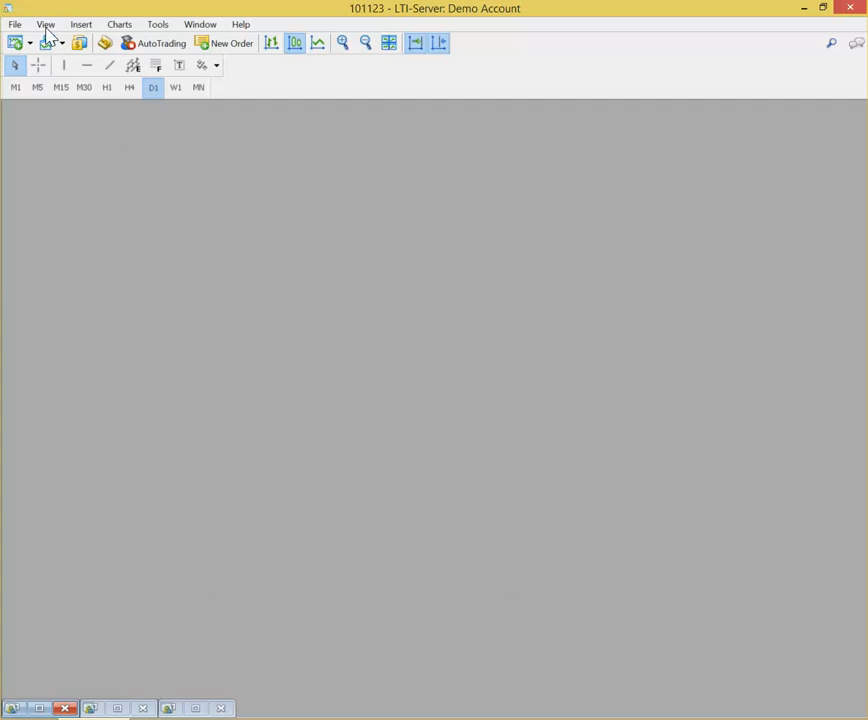
{"action": "left_click", "coordinate": [44, 24]}
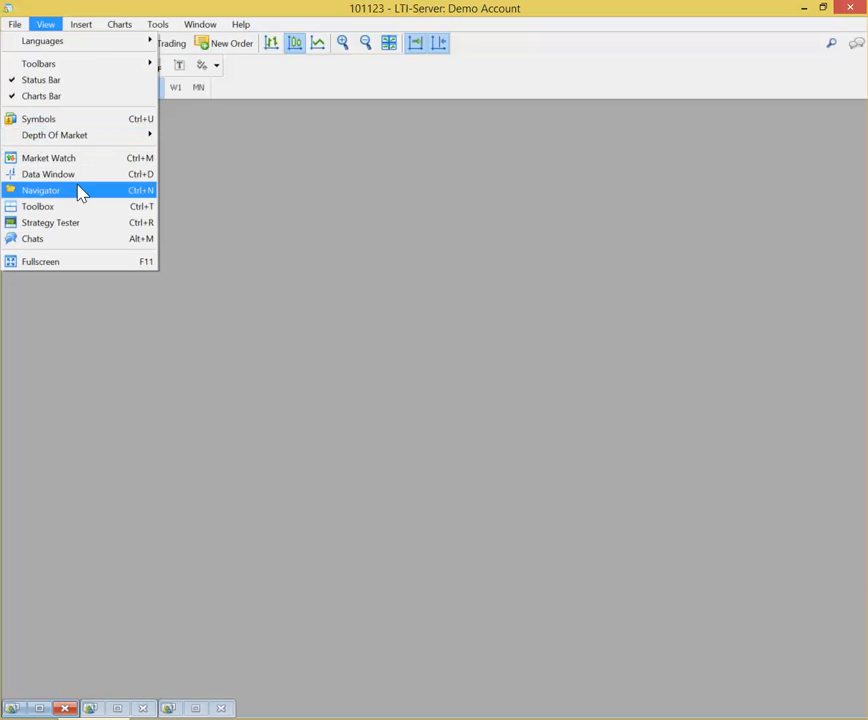
{"action": "left_click", "coordinate": [48, 158]}
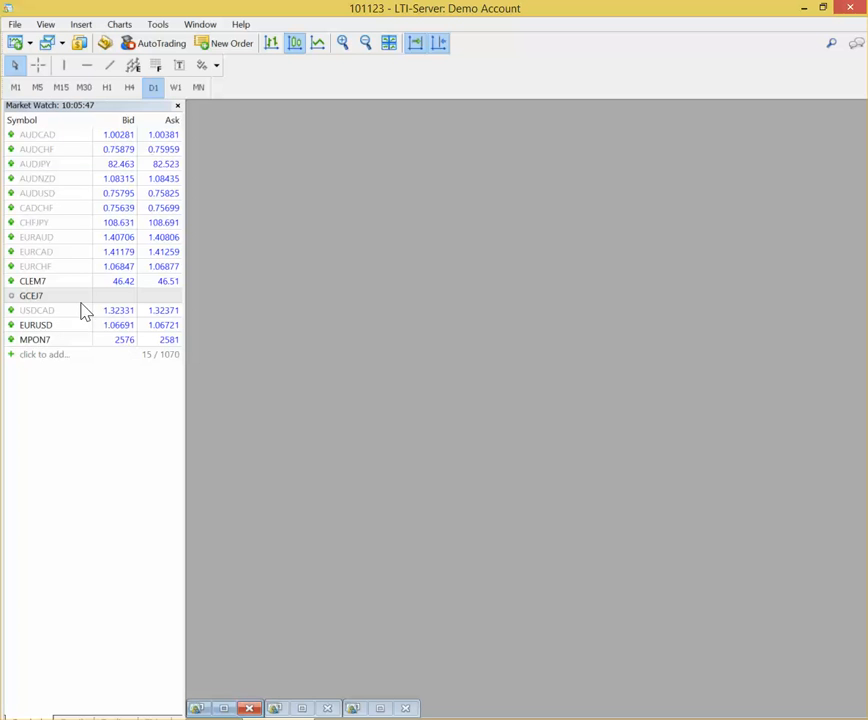
{"action": "left_click", "coordinate": [40, 340]}
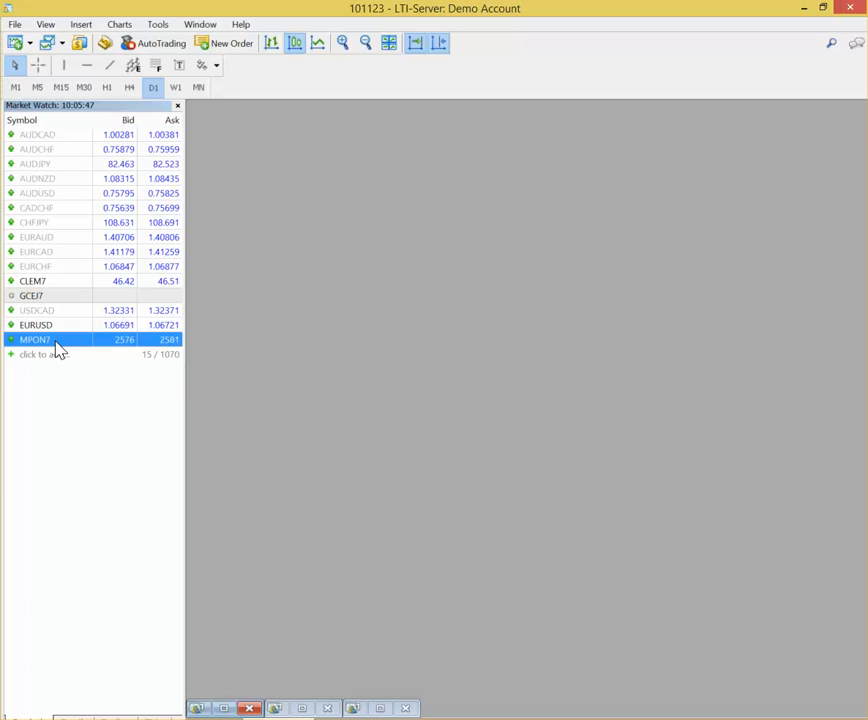
{"action": "double_click", "coordinate": [36, 340]}
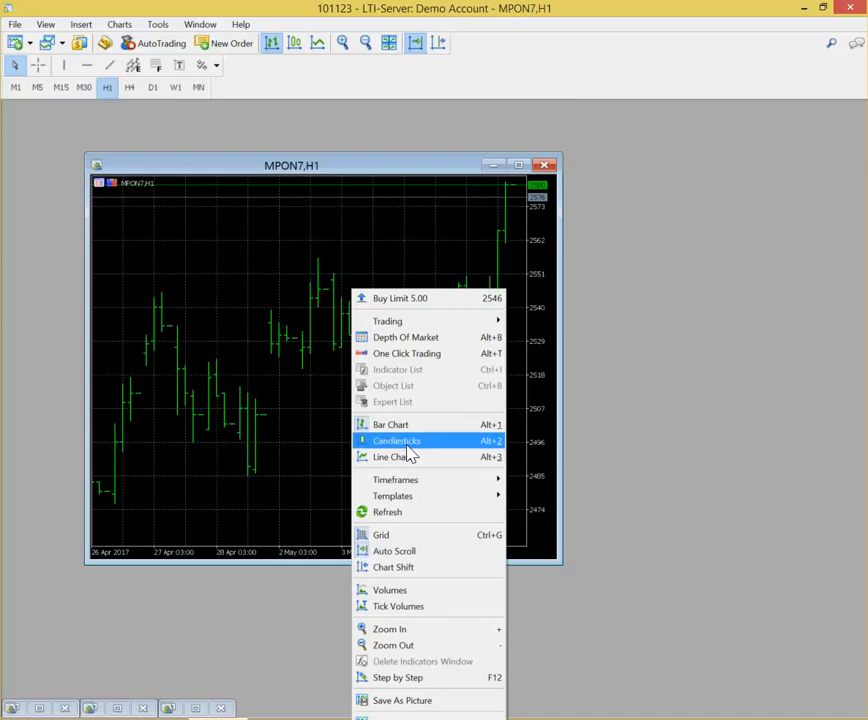
Switch the MPON7 chart to candlesticks and move it to the workspace's top-left.
{"action": "left_click", "coordinate": [396, 442]}
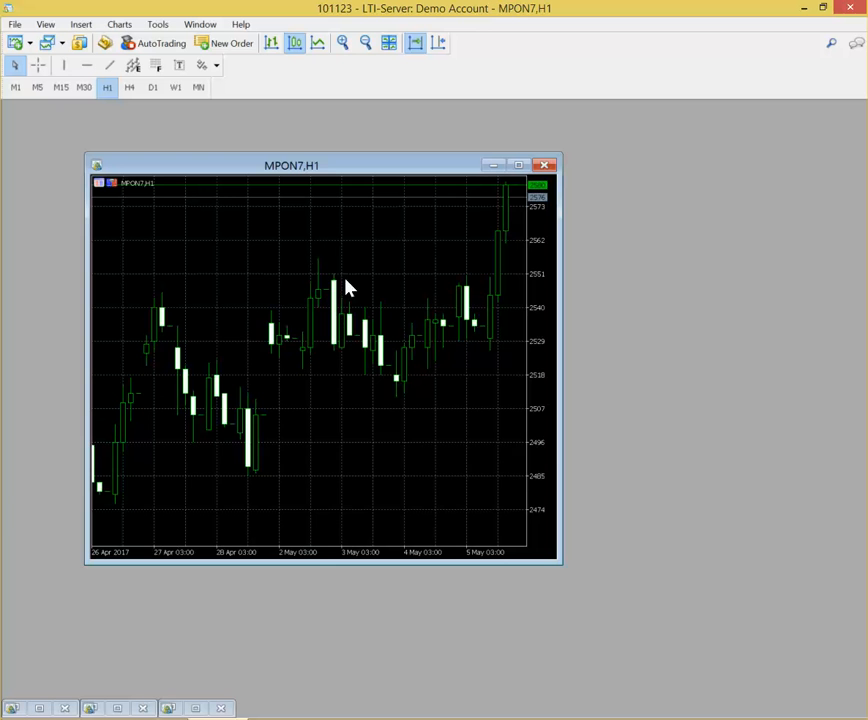
{"action": "left_click_drag", "start_coordinate": [292, 164], "coordinate": [220, 132]}
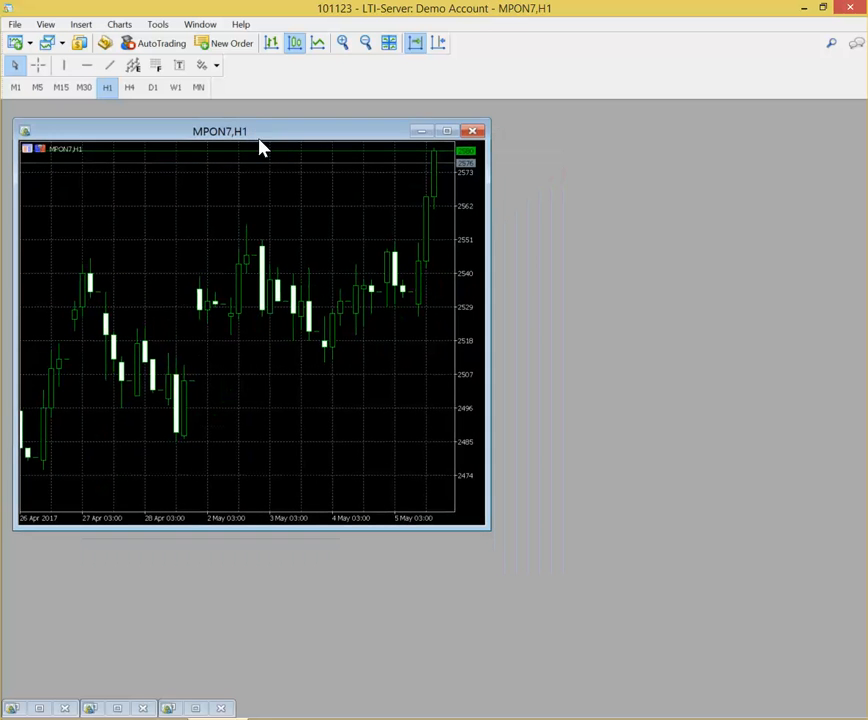
{"action": "mouse_move", "coordinate": [378, 240]}
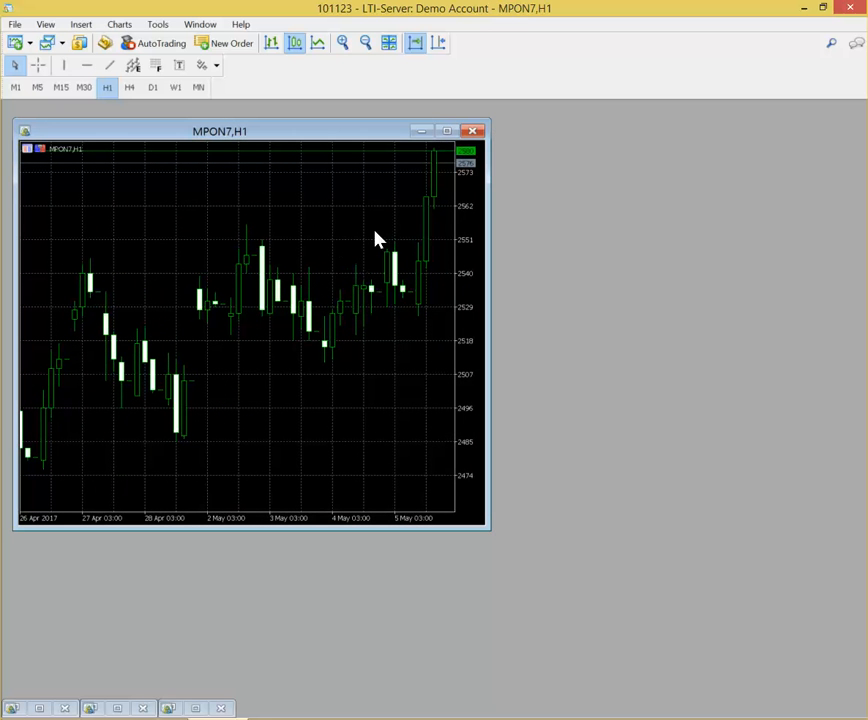
{"action": "mouse_move", "coordinate": [378, 340]}
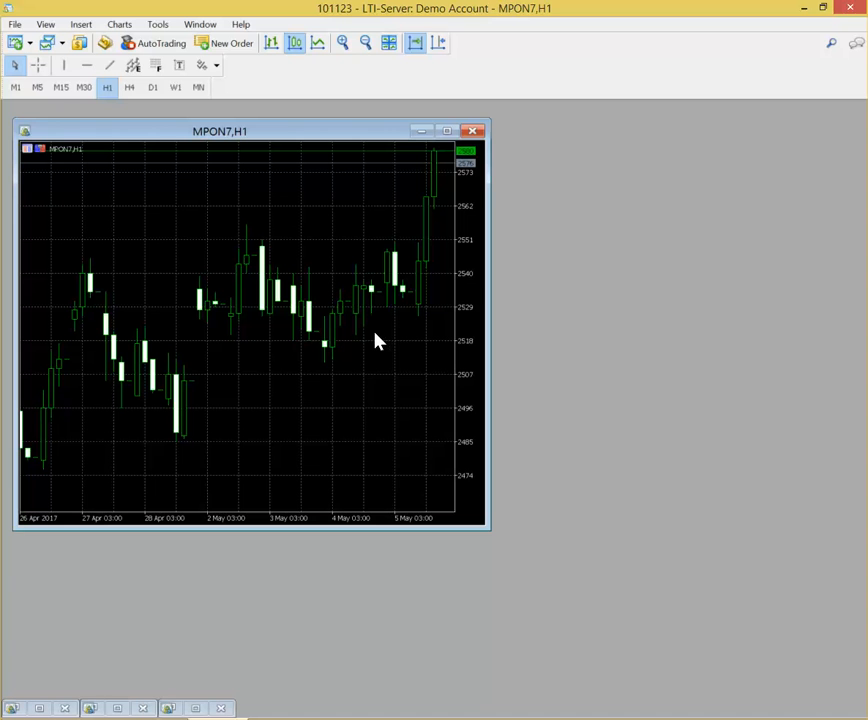
{"action": "mouse_move", "coordinate": [368, 330]}
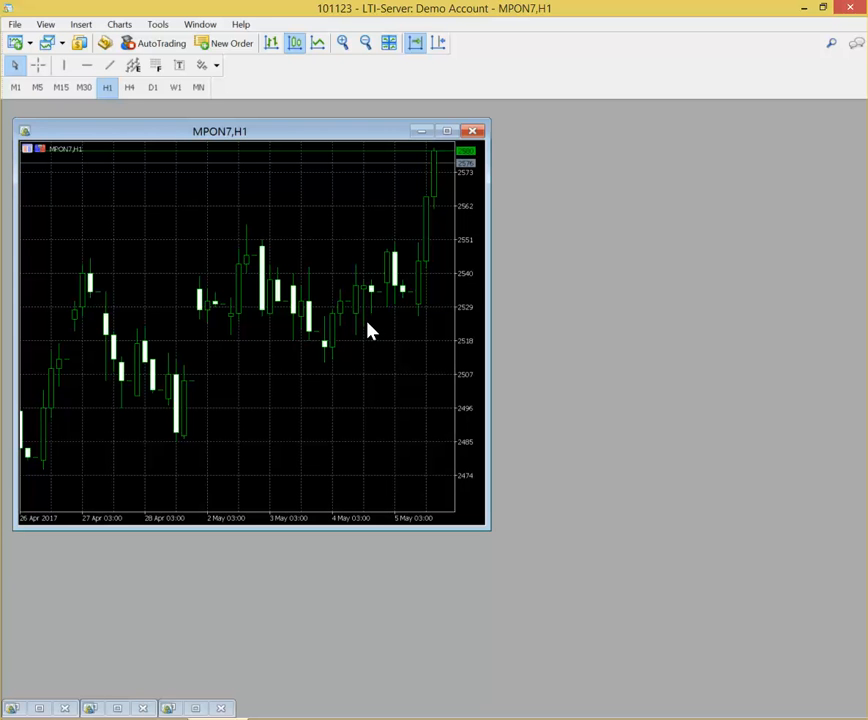
{"action": "mouse_move", "coordinate": [308, 330]}
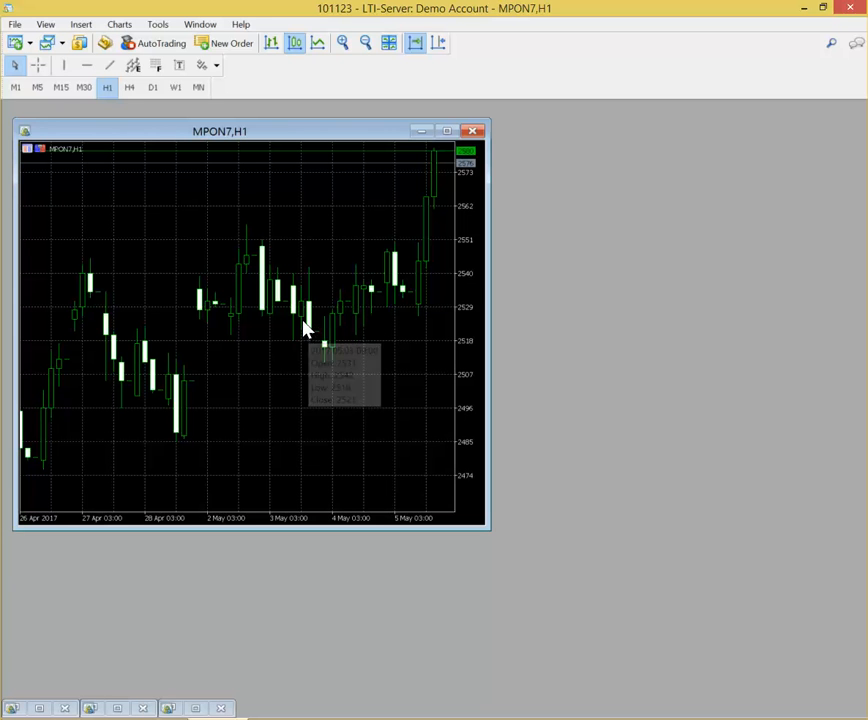
{"action": "mouse_move", "coordinate": [280, 142]}
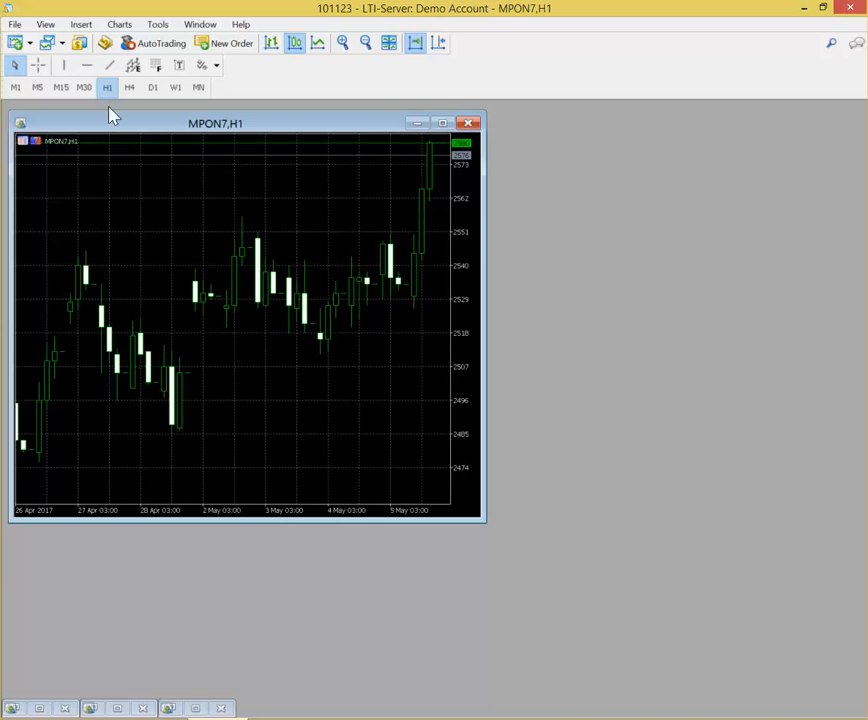
{"action": "mouse_move", "coordinate": [284, 284]}
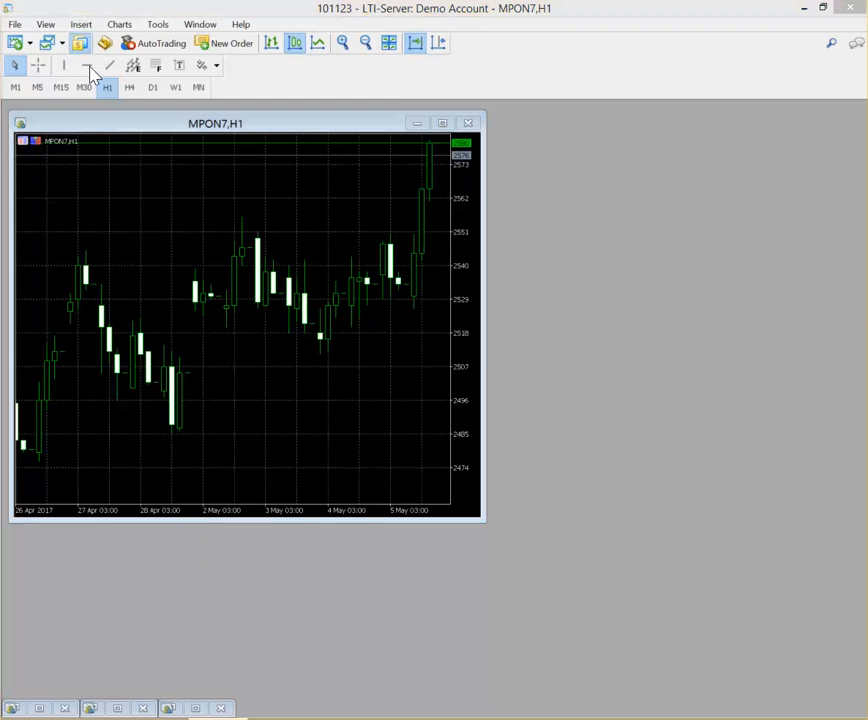
Search the Symbols list for ZL and add the ZLEN7 July soybean oil contract.
{"action": "left_click", "coordinate": [80, 44]}
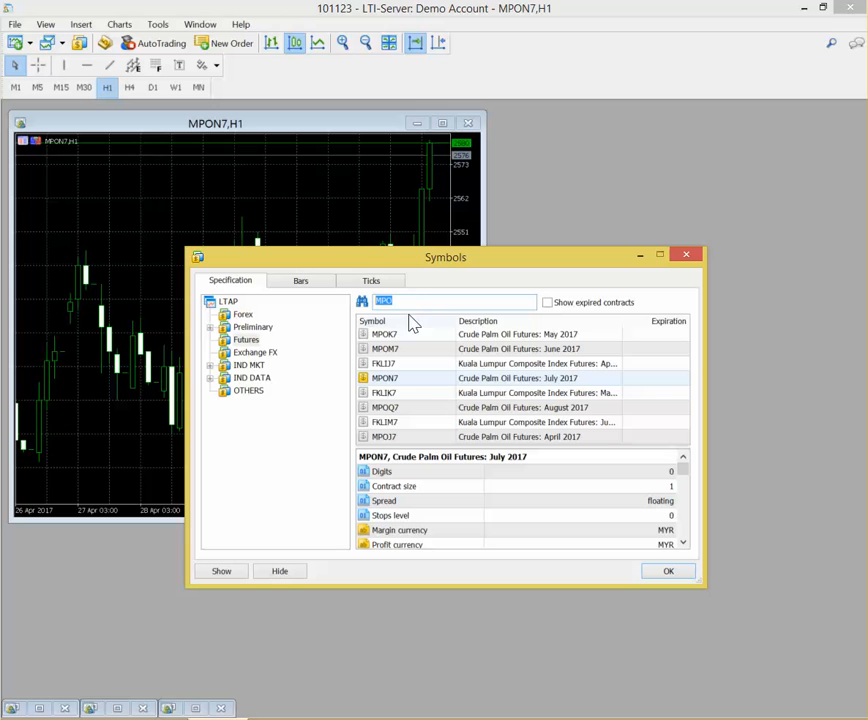
{"action": "type", "text": "MPI"}
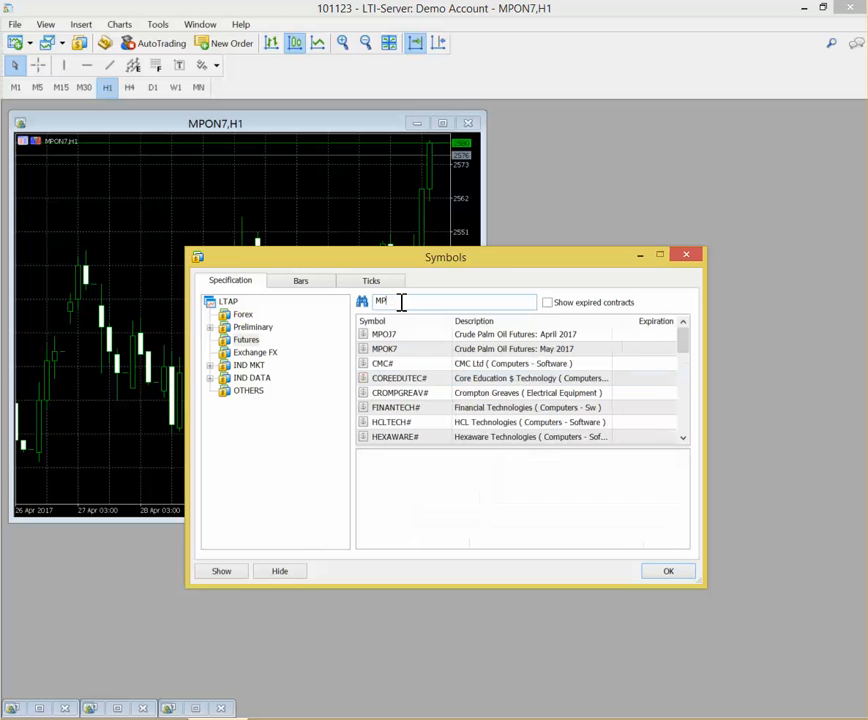
{"action": "type", "text": "ZL"}
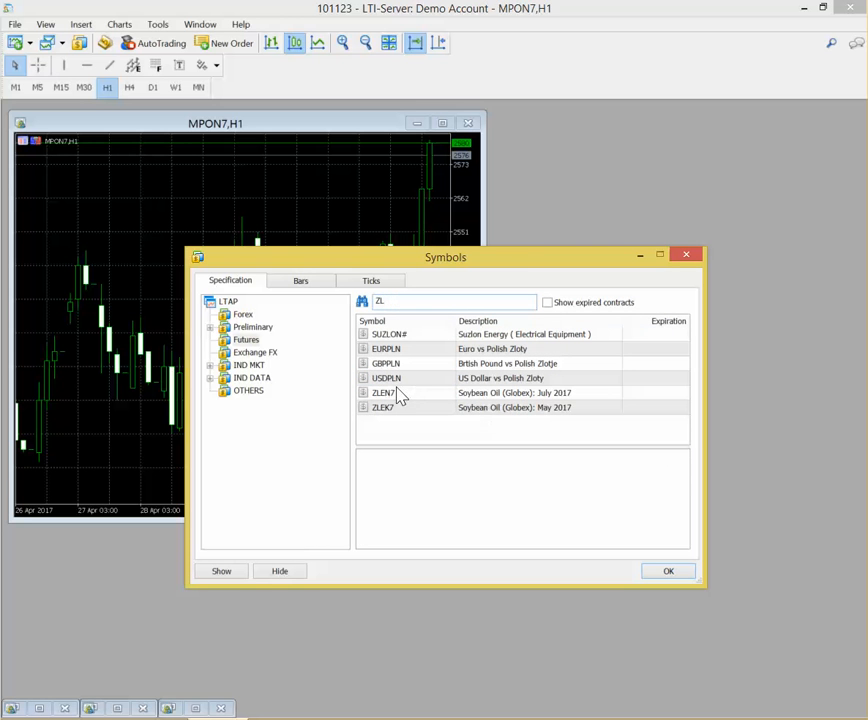
{"action": "left_click", "coordinate": [400, 392]}
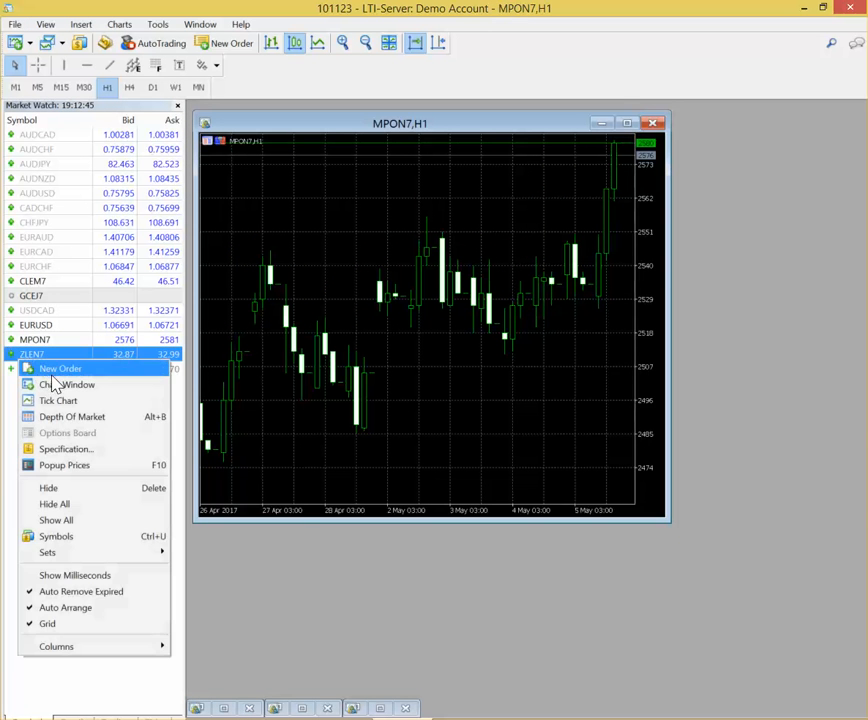
Launch a ZLEN7 chart and resize it to sit beside the MPON7 chart.
{"action": "left_click", "coordinate": [70, 384]}
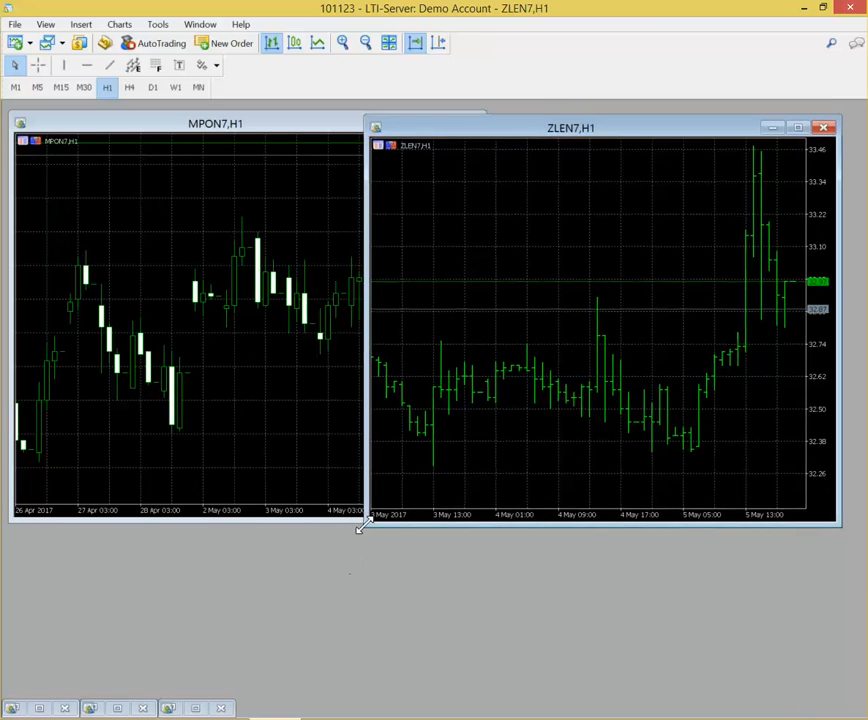
{"action": "left_click_drag", "start_coordinate": [366, 524], "coordinate": [480, 520]}
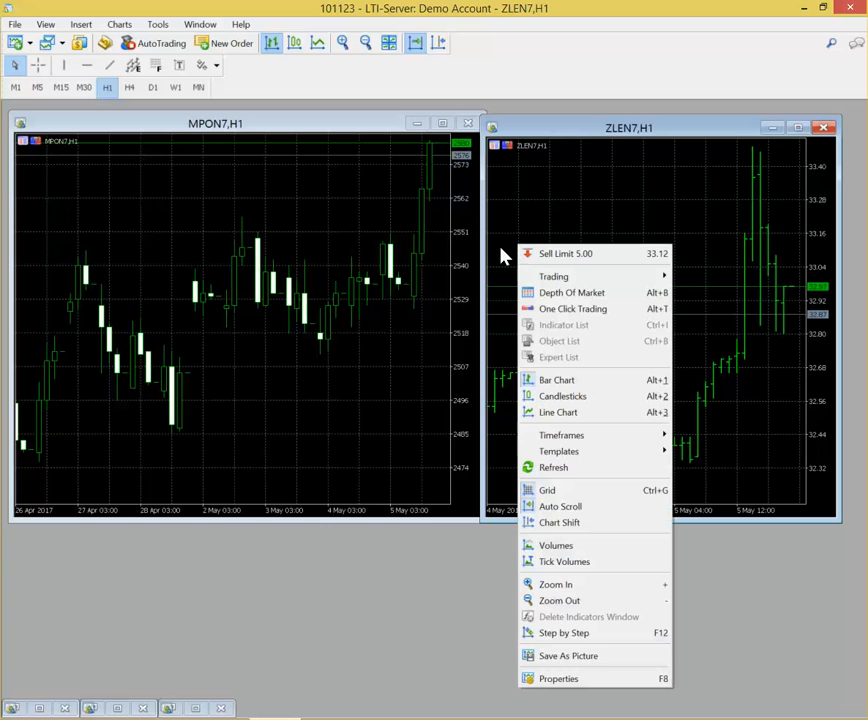
{"action": "mouse_move", "coordinate": [600, 388]}
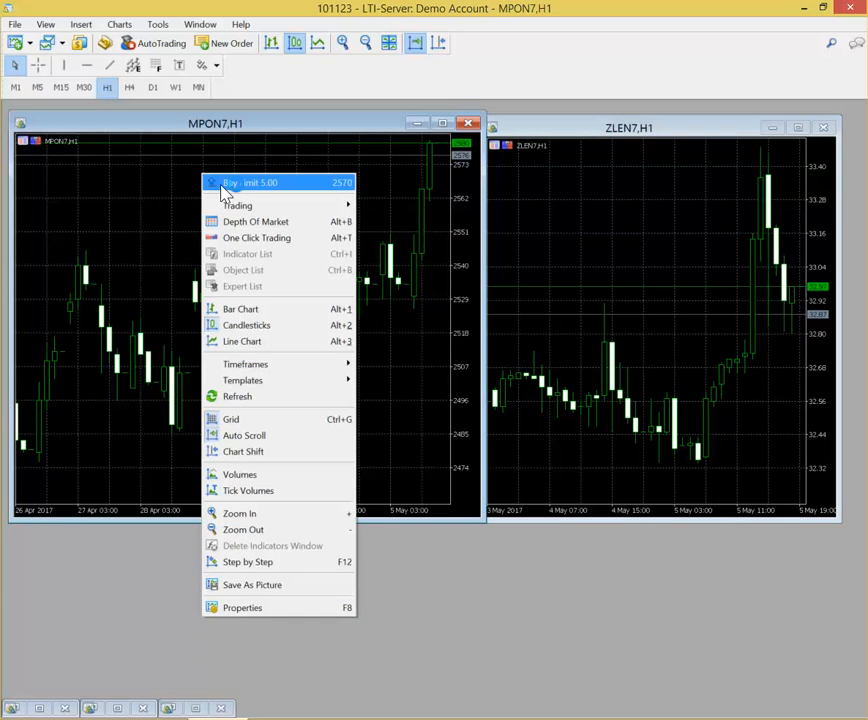
{"action": "mouse_move", "coordinate": [256, 236]}
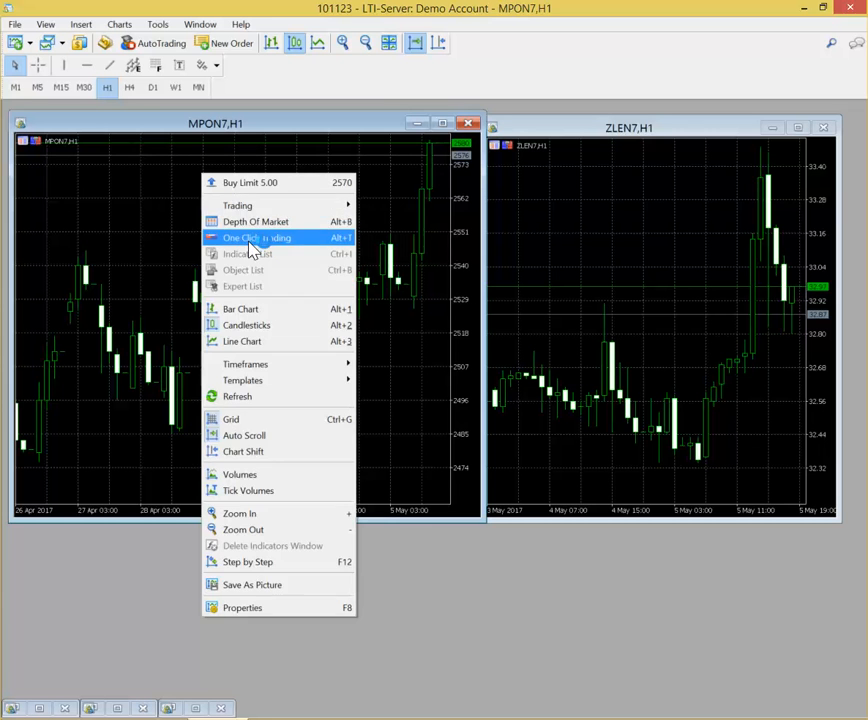
Turn on one-click trading for the MPON7 chart, showing sell 76 and buy 81.
{"action": "left_click", "coordinate": [256, 236]}
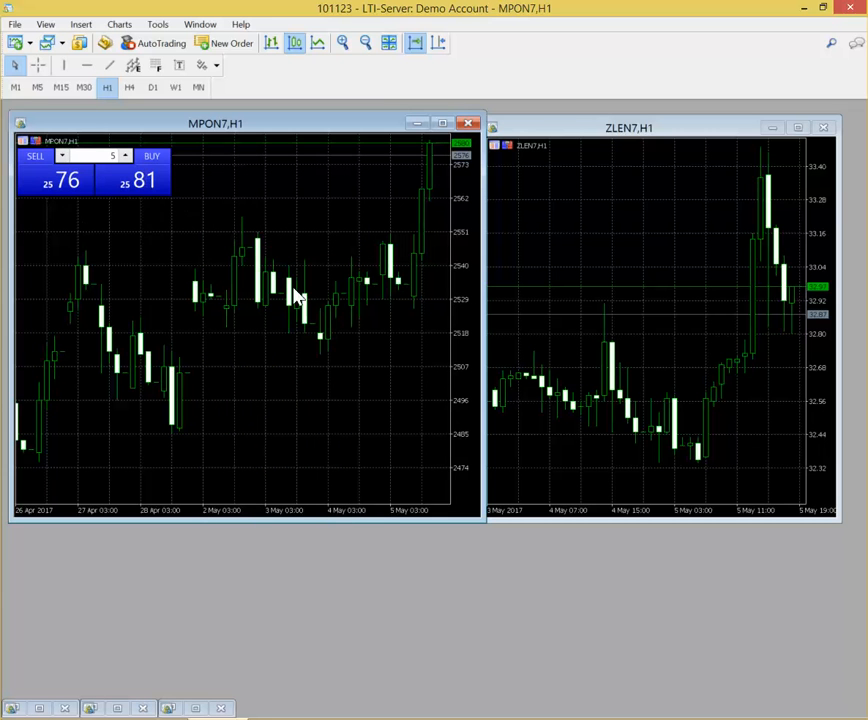
{"action": "mouse_move", "coordinate": [220, 310]}
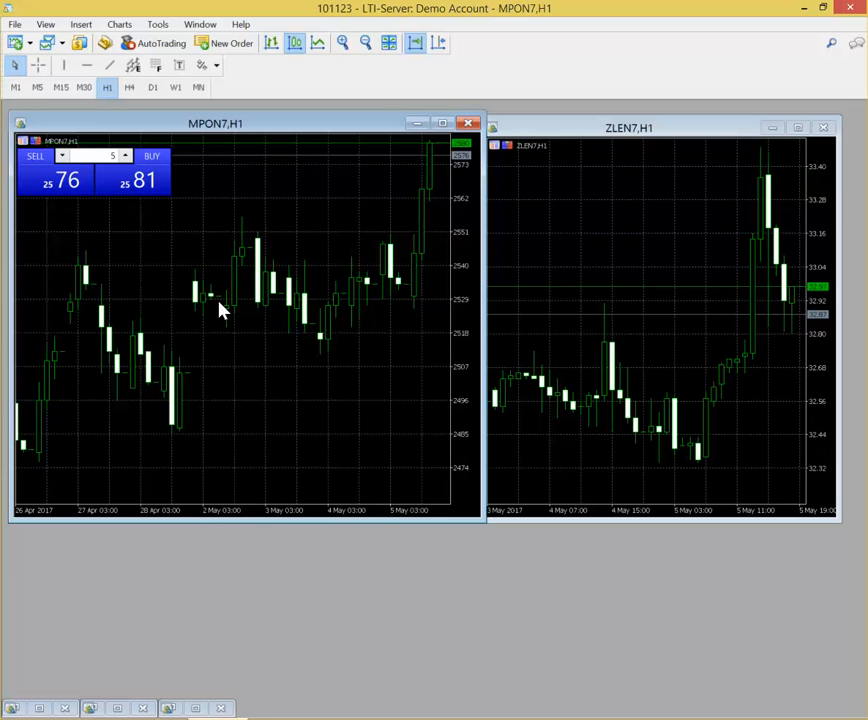
{"action": "mouse_move", "coordinate": [148, 236]}
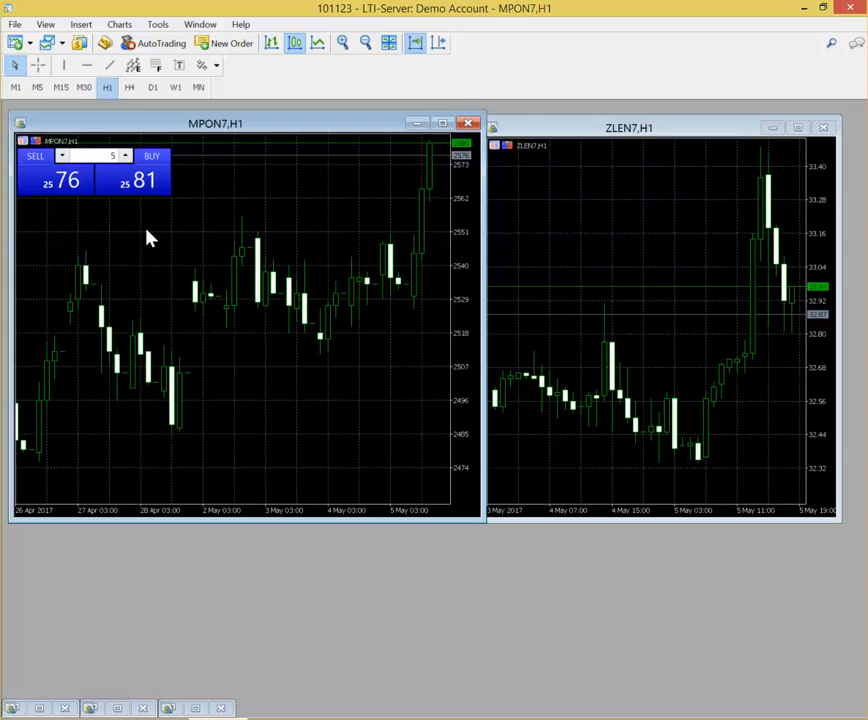
{"action": "mouse_move", "coordinate": [204, 232]}
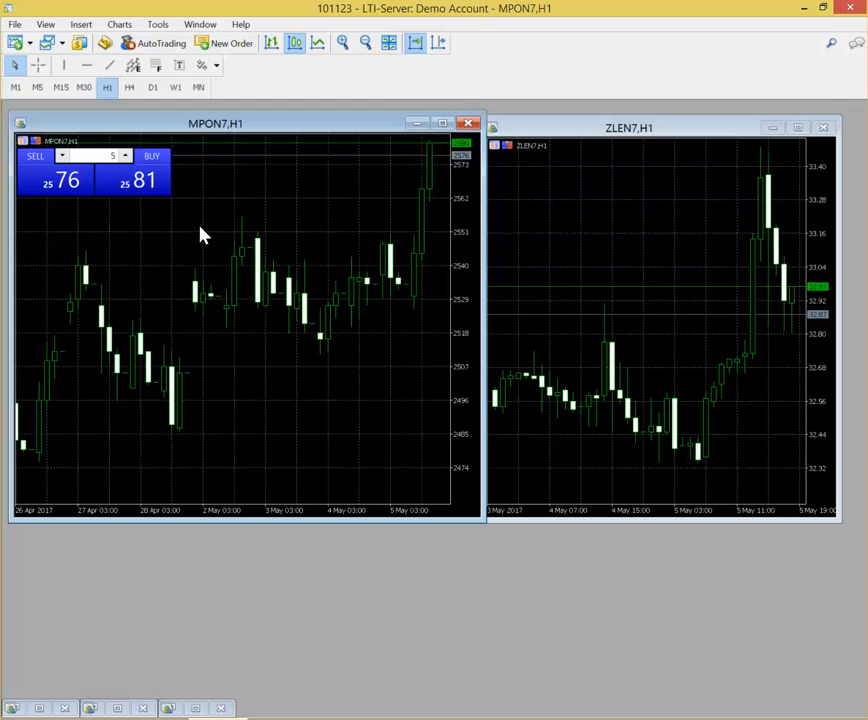
{"action": "mouse_move", "coordinate": [580, 652]}
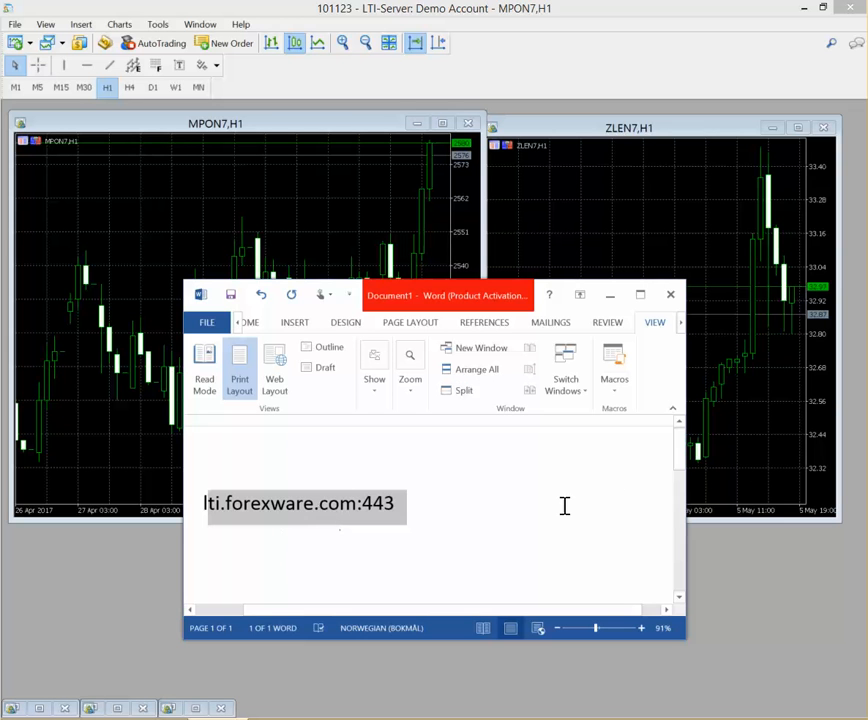
{"action": "mouse_move", "coordinate": [790, 360]}
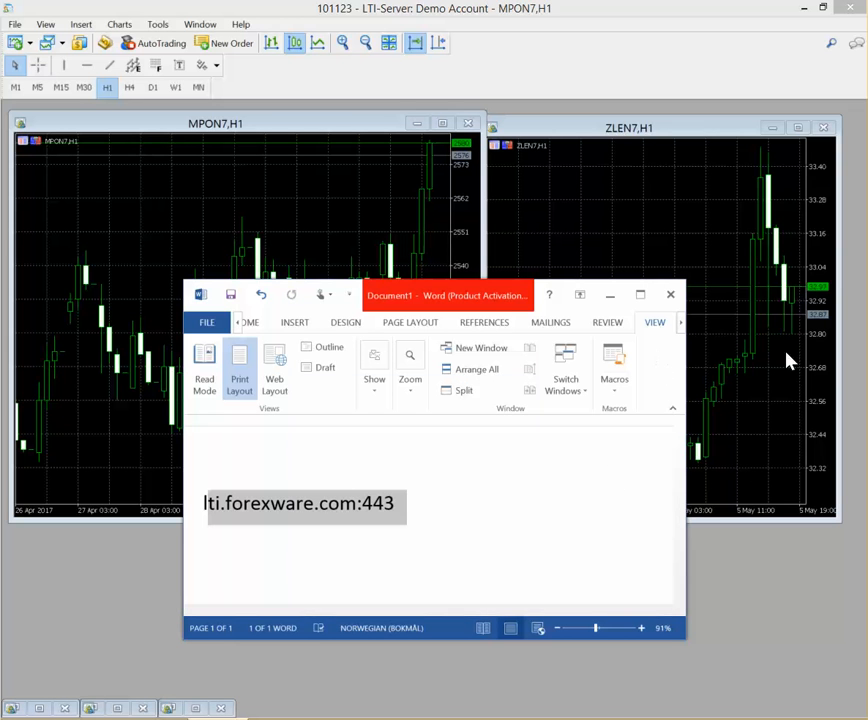